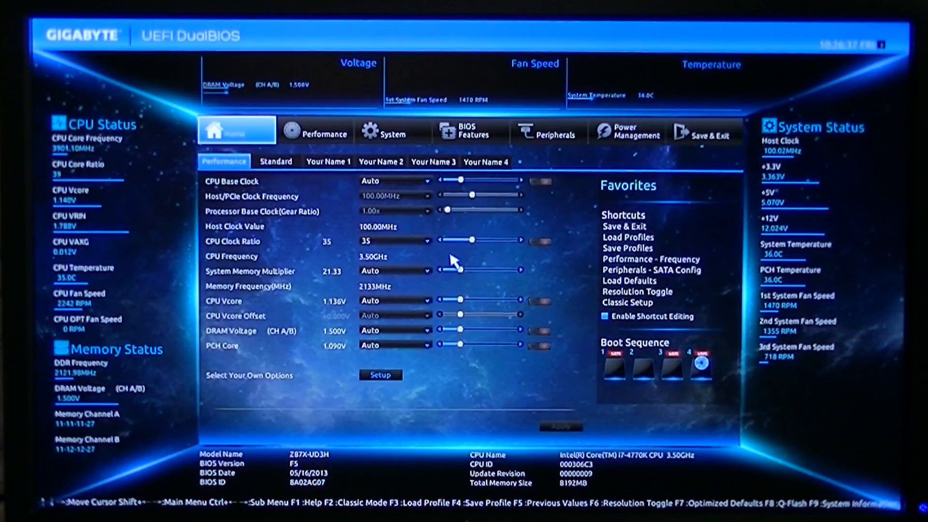
pyautogui.moveTo(402, 237)
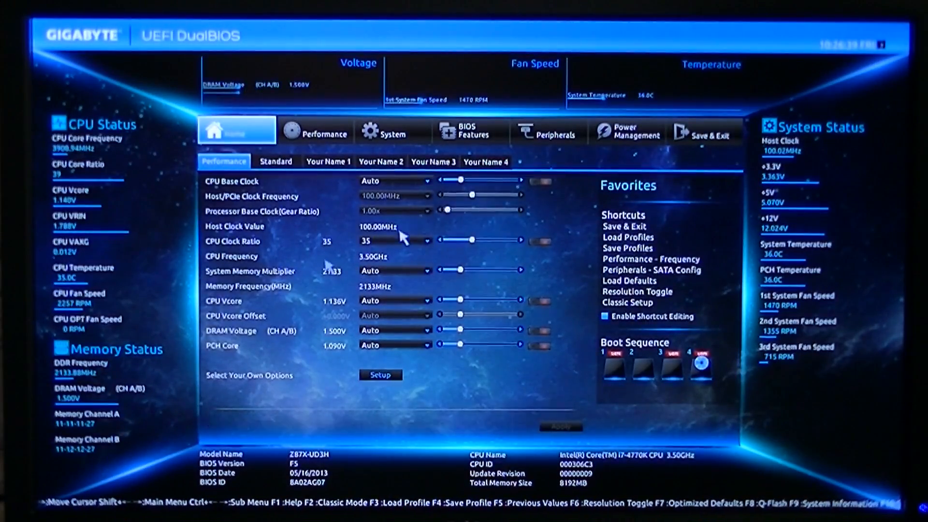
# - Browse the Performance page, then the home overview's two user-defined shortcut pages
pyautogui.click(317, 132)
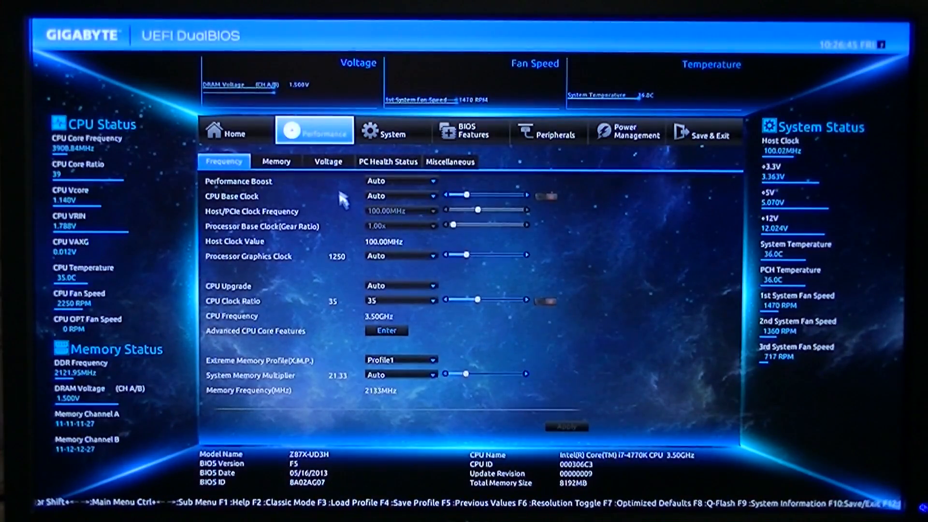
pyautogui.click(235, 131)
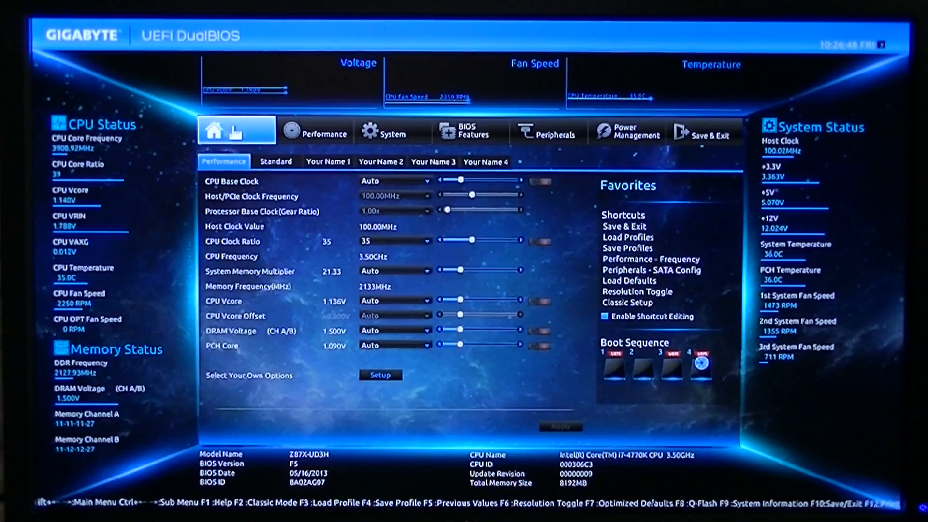
pyautogui.click(380, 162)
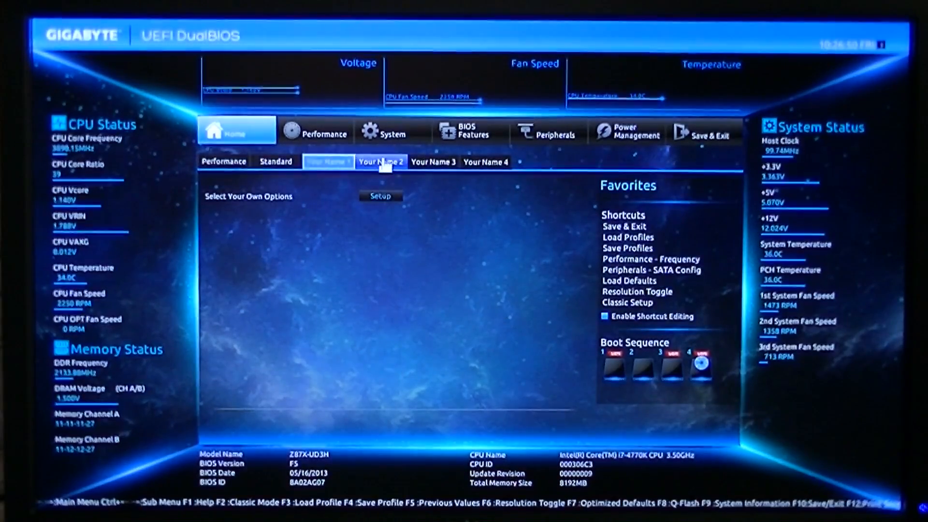
pyautogui.click(223, 161)
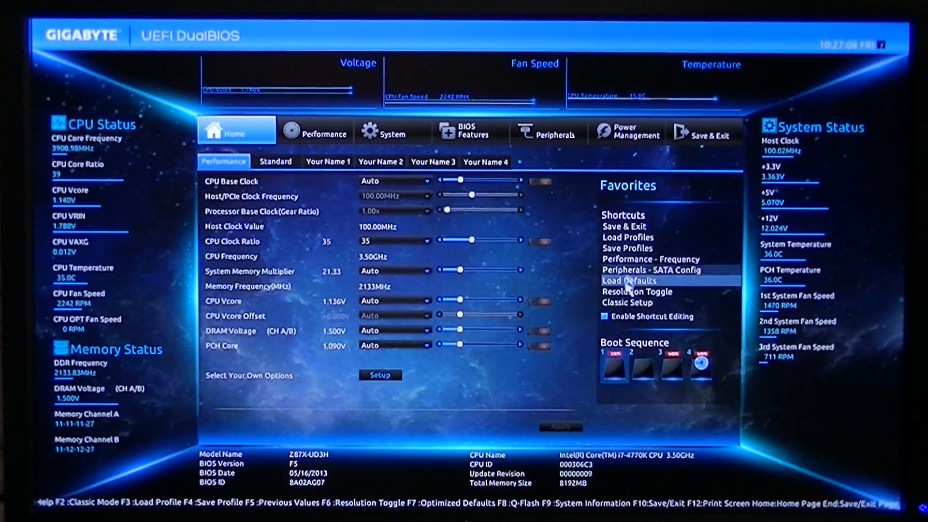
pyautogui.moveTo(628, 238)
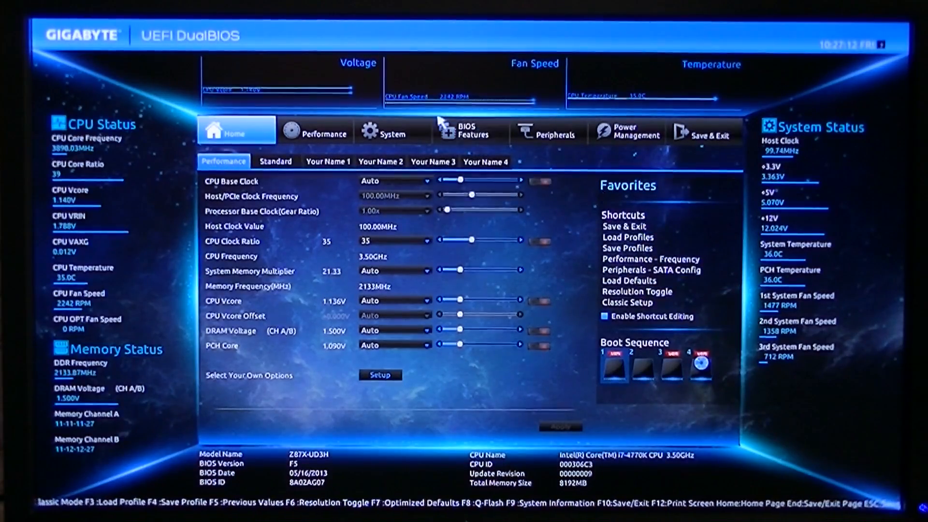
# - Revisit Performance and cycle the home shortcut pages back to the standard settings
pyautogui.click(315, 132)
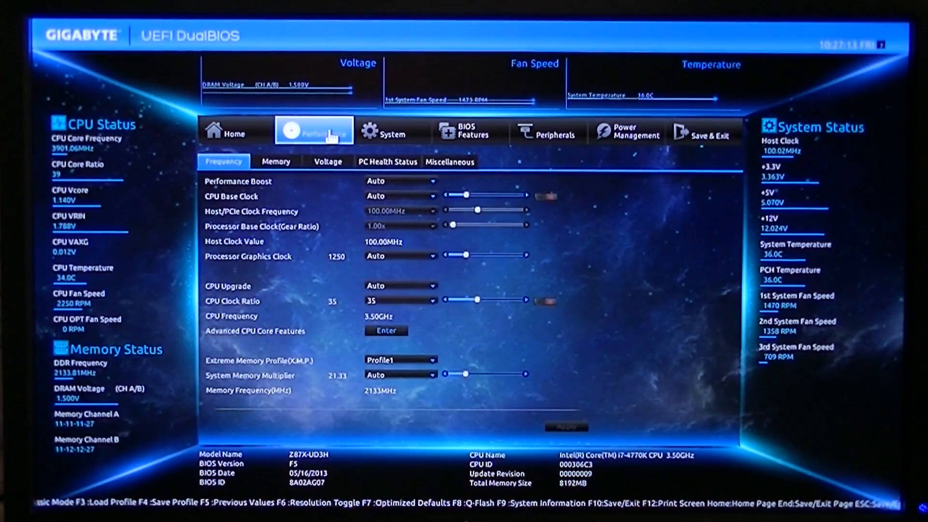
pyautogui.click(234, 133)
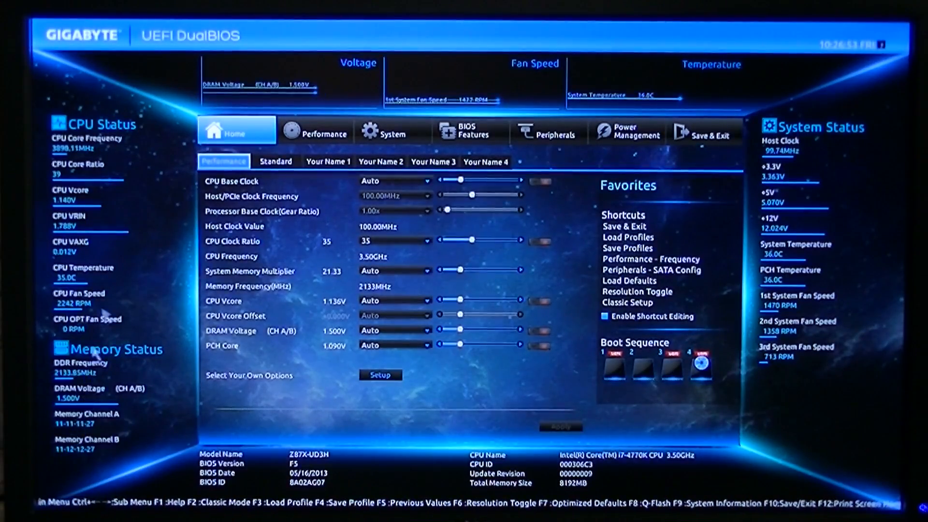
pyautogui.click(276, 162)
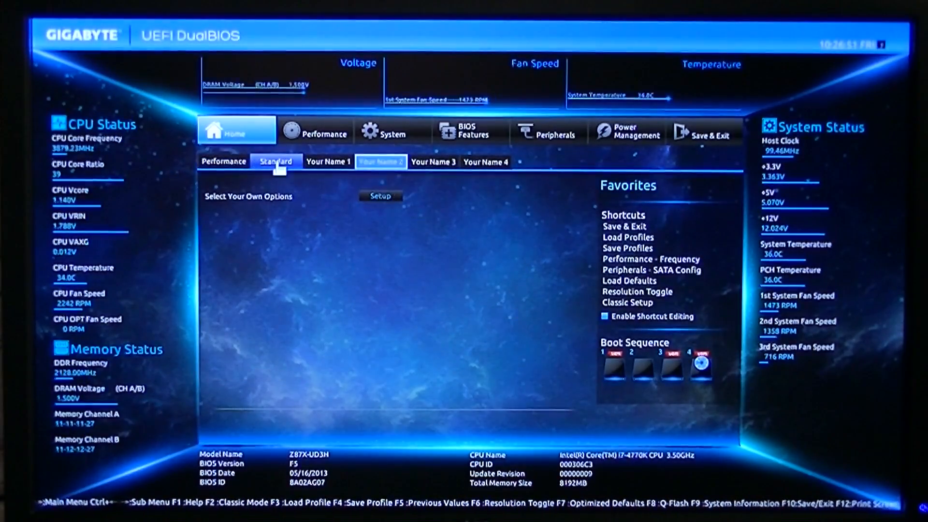
pyautogui.click(275, 162)
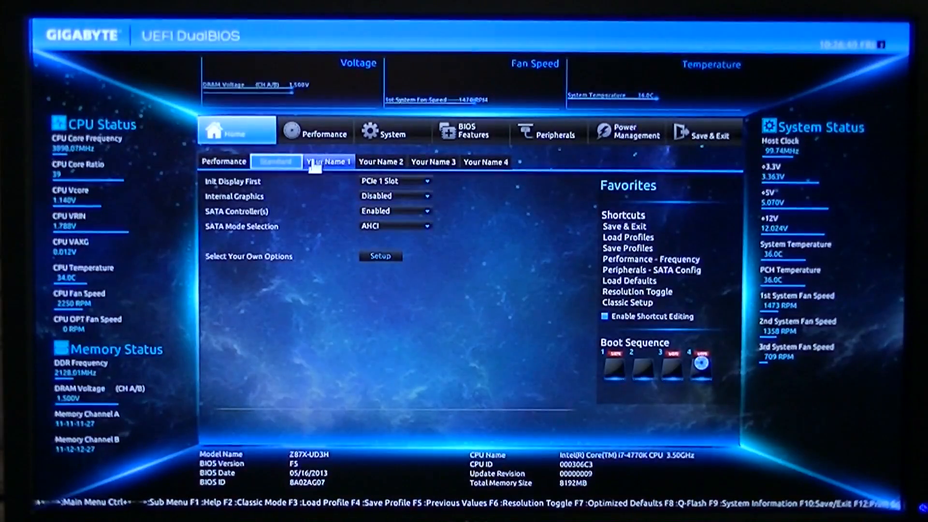
pyautogui.click(315, 130)
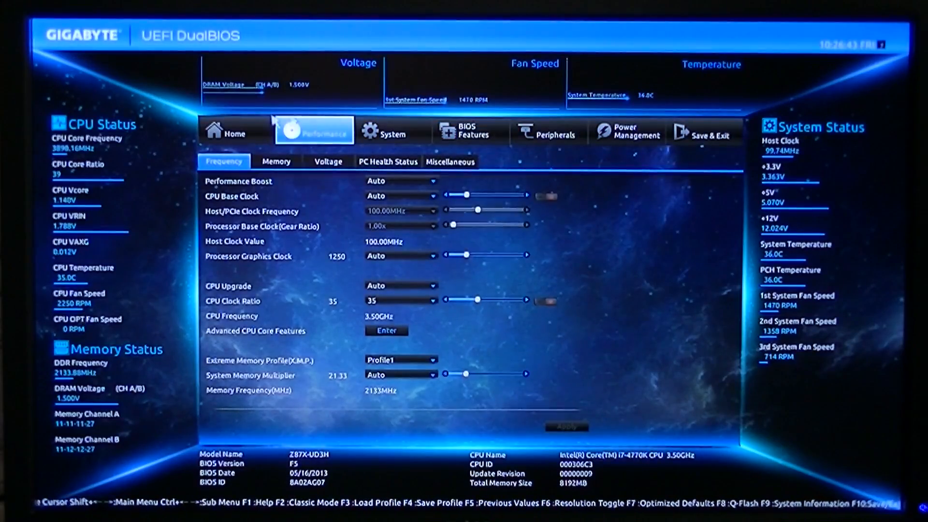
pyautogui.click(235, 133)
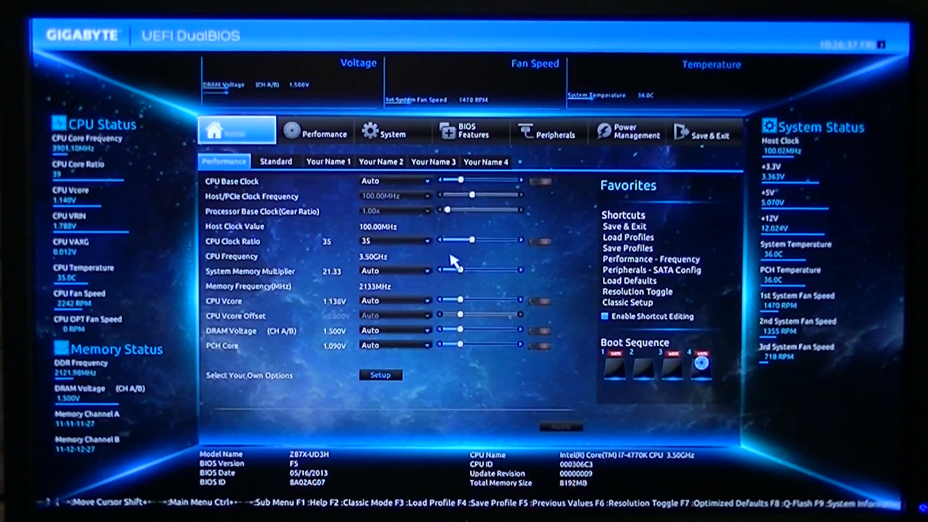
# - View the Performance, System and BIOS Features pages, scrolling down the BIOS Features list
pyautogui.click(317, 131)
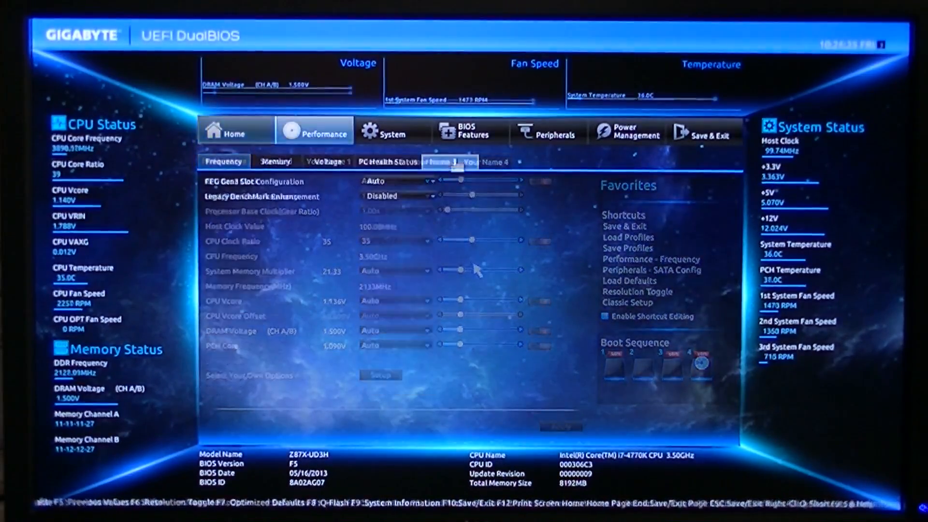
pyautogui.click(391, 131)
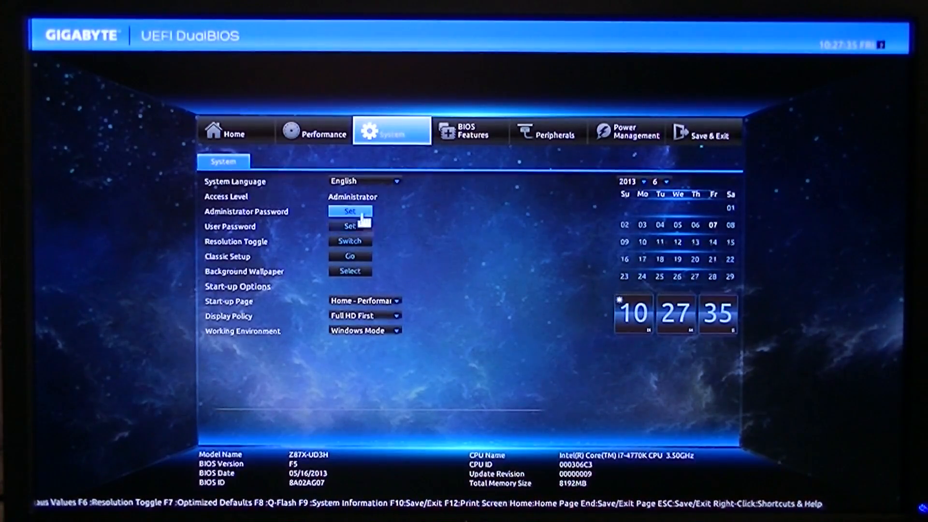
pyautogui.click(470, 130)
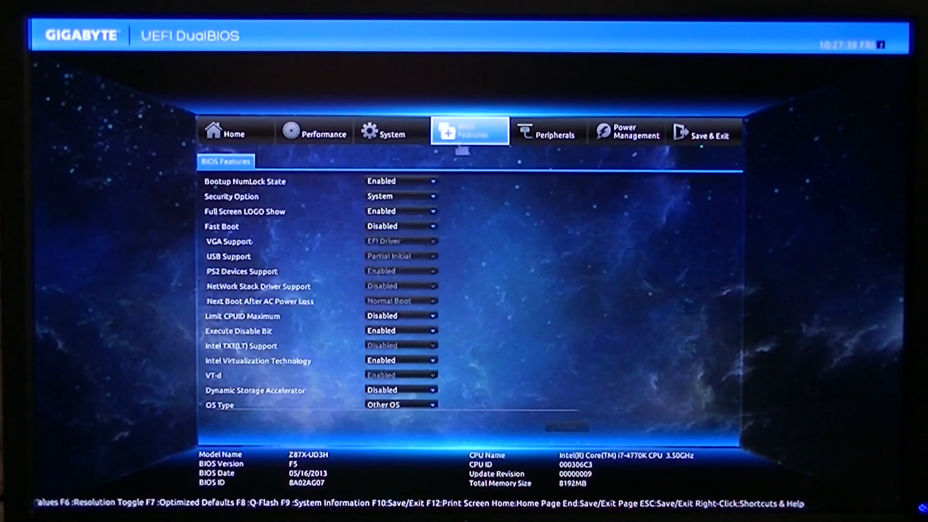
pyautogui.scroll(-3)
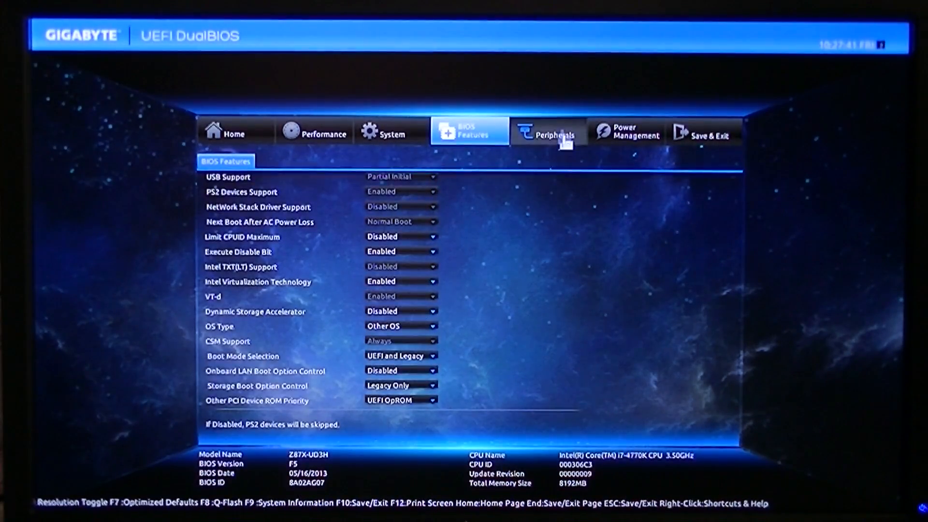
# - Show the Peripherals Super IO Config listing the IT8728 chip and Serial Port A
pyautogui.click(547, 131)
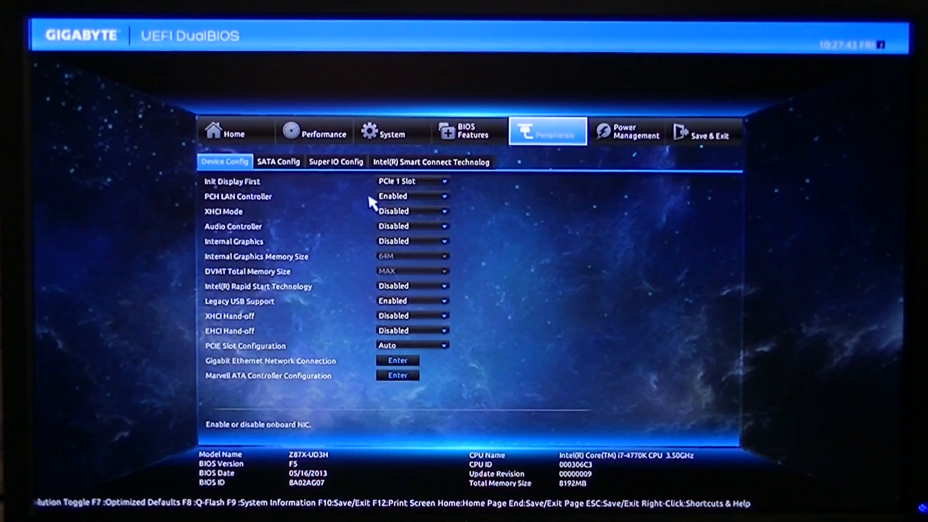
pyautogui.click(336, 161)
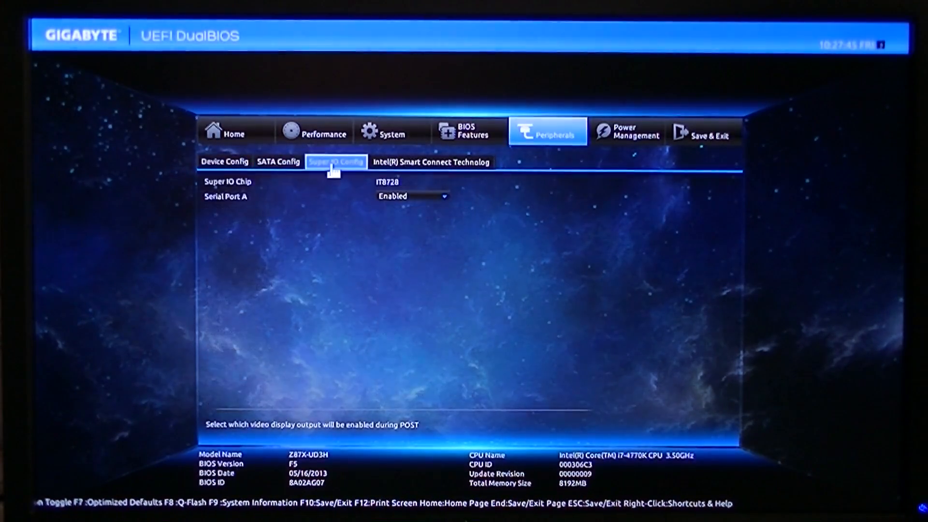
pyautogui.click(225, 161)
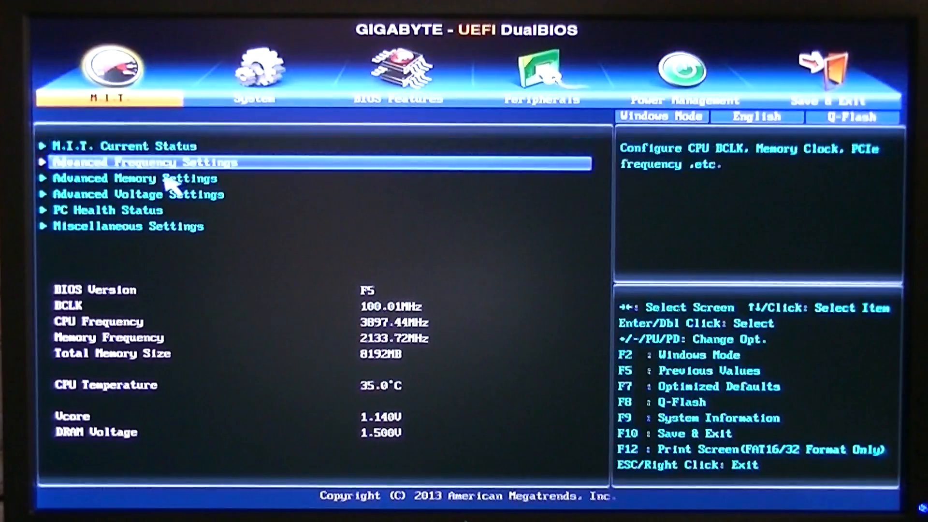
# - View the classic-mode System information tab, then return to the modern Home overview
pyautogui.click(259, 70)
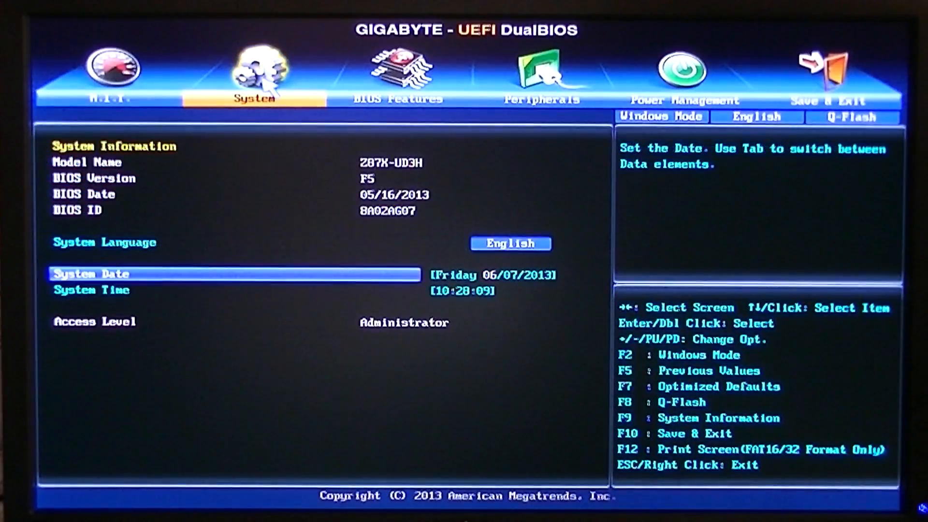
pyautogui.click(397, 99)
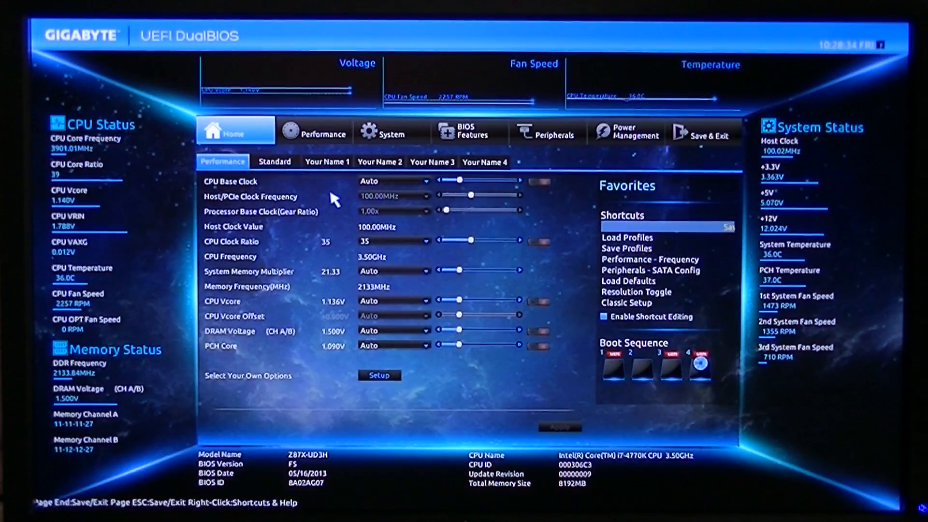
pyautogui.moveTo(336, 203)
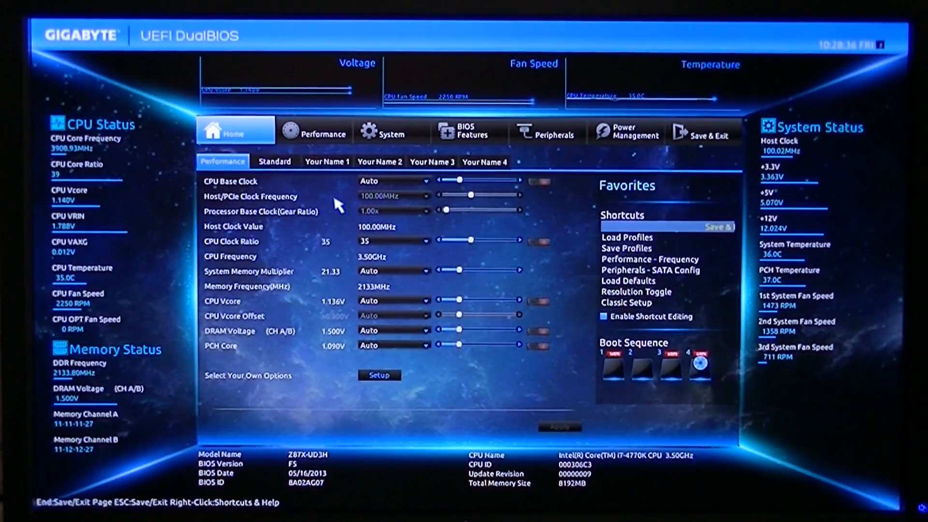